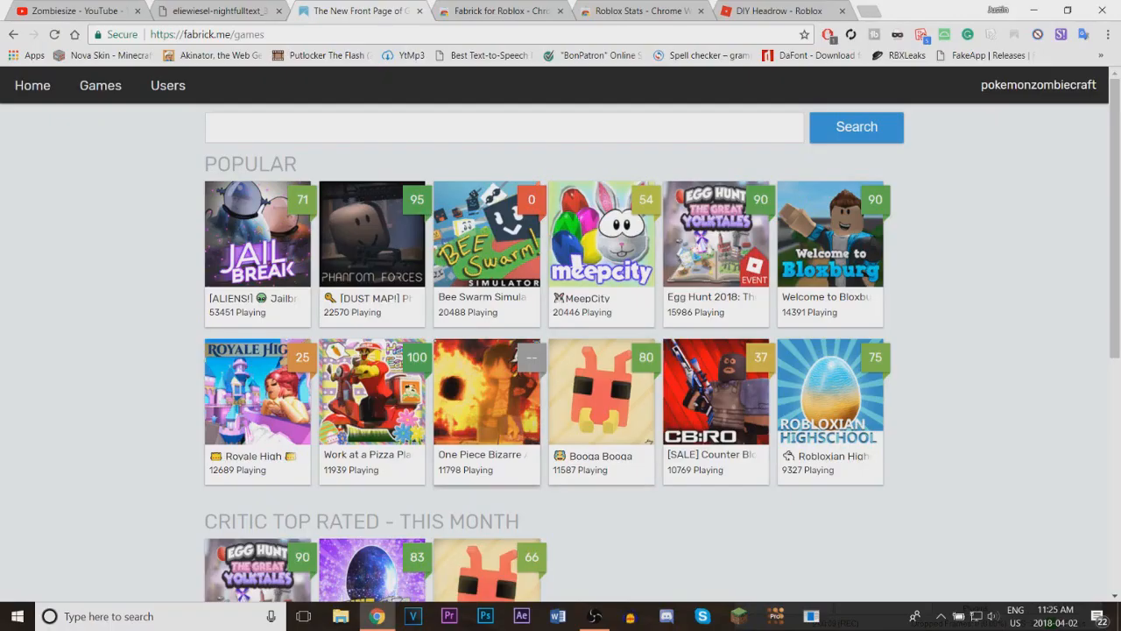
# - Scroll through the Roblox Stats store overview, then switch to the DIY Headrow catalog tab
pyautogui.scroll(-3)
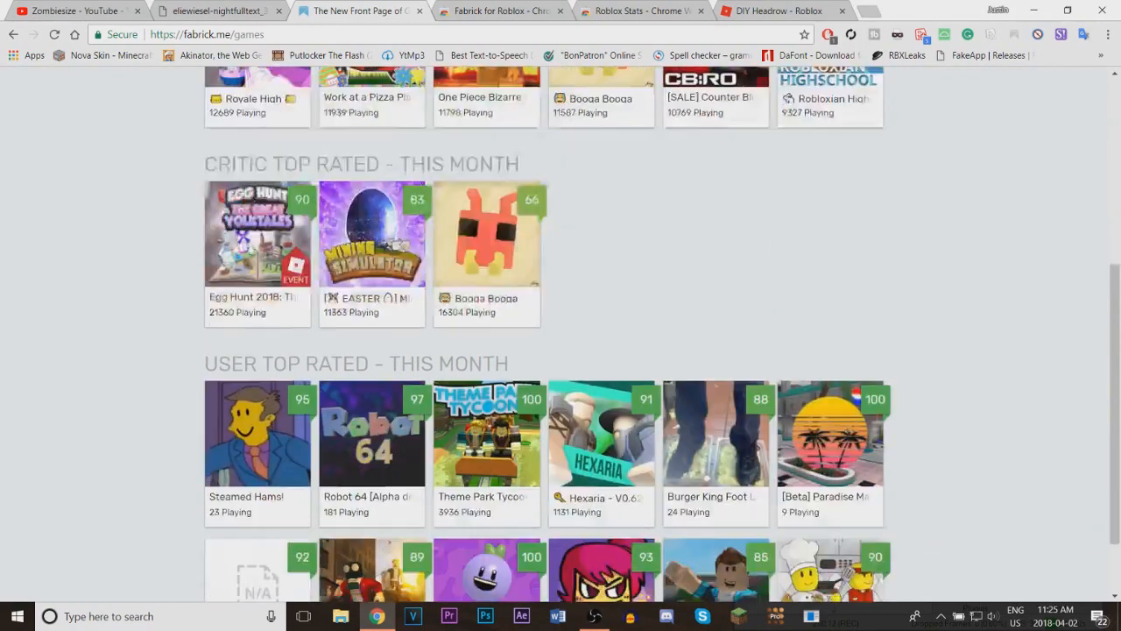
pyautogui.scroll(-3)
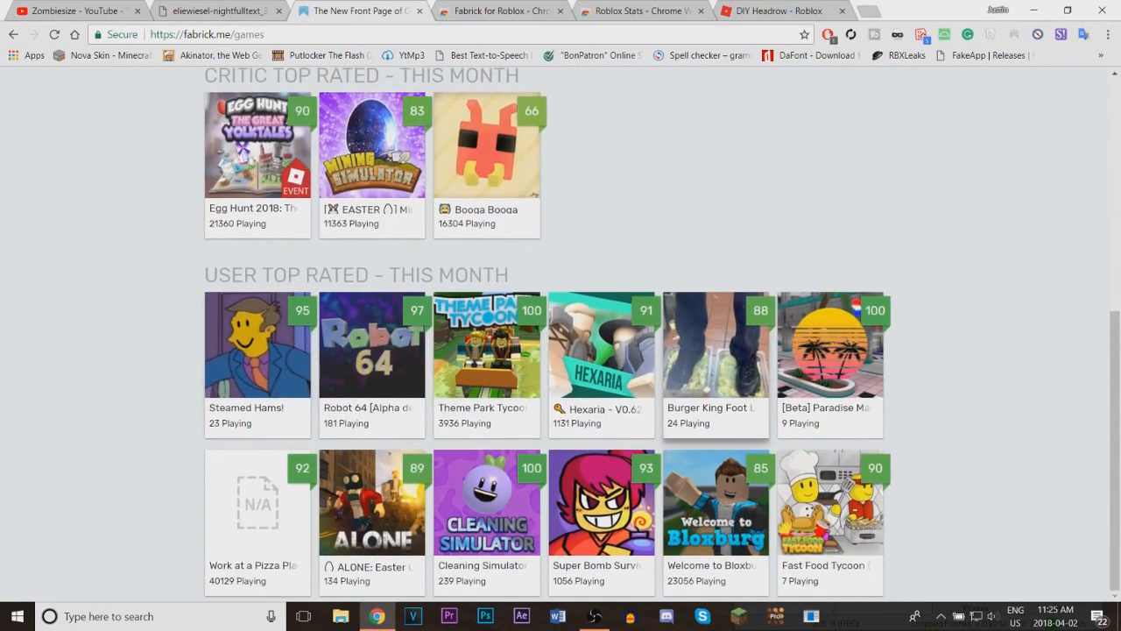
pyautogui.scroll(3)
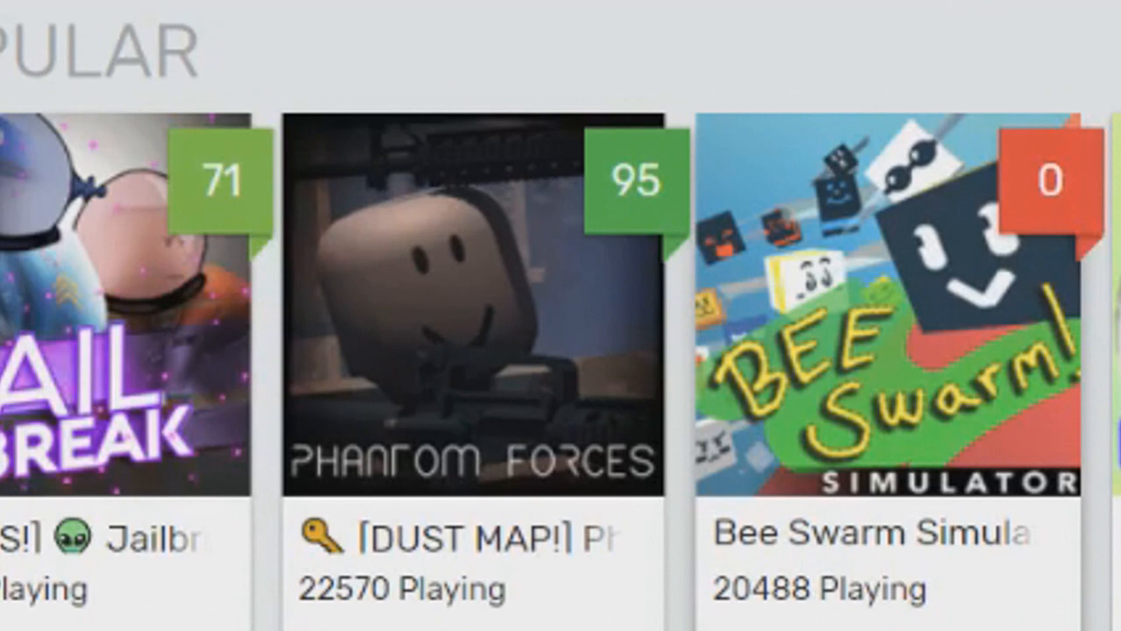
pyautogui.scroll(-3)
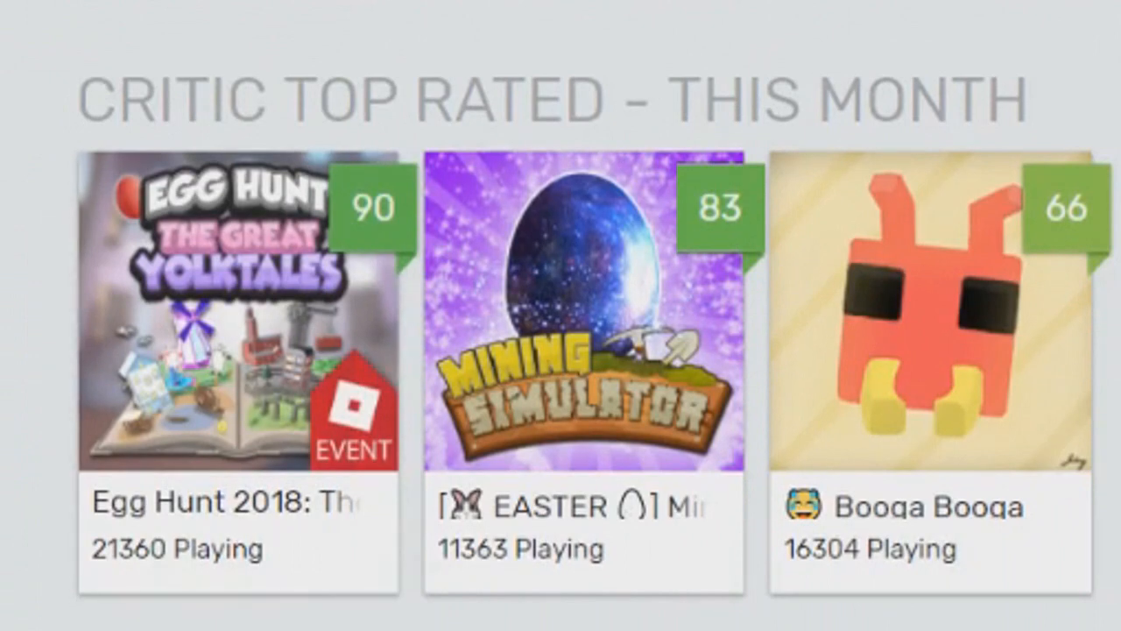
pyautogui.scroll(-3)
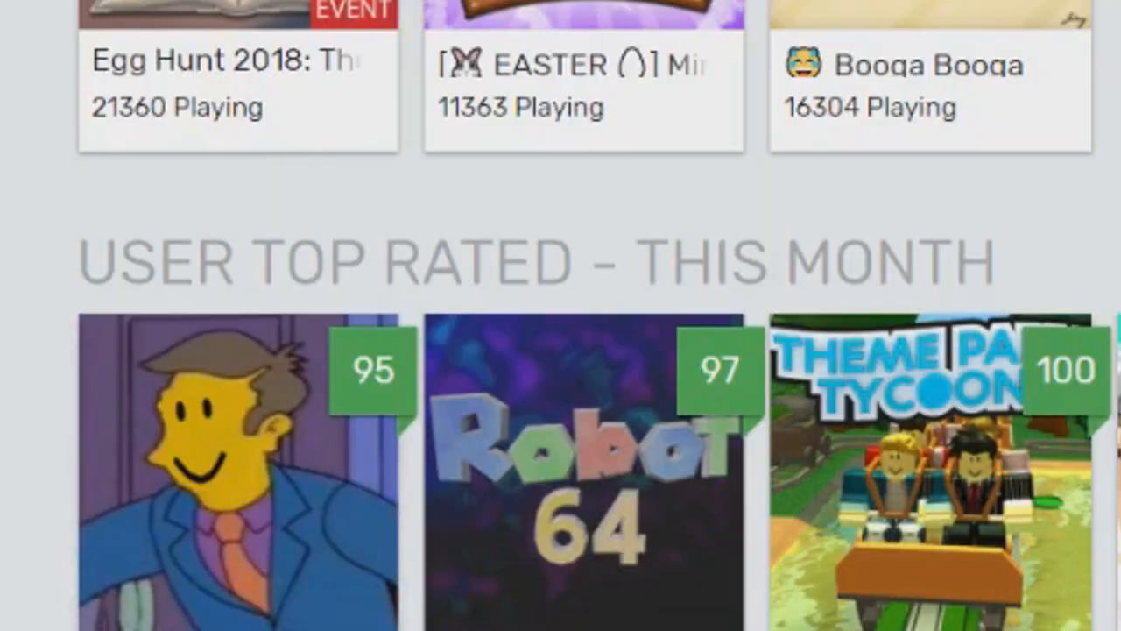
pyautogui.scroll(-3)
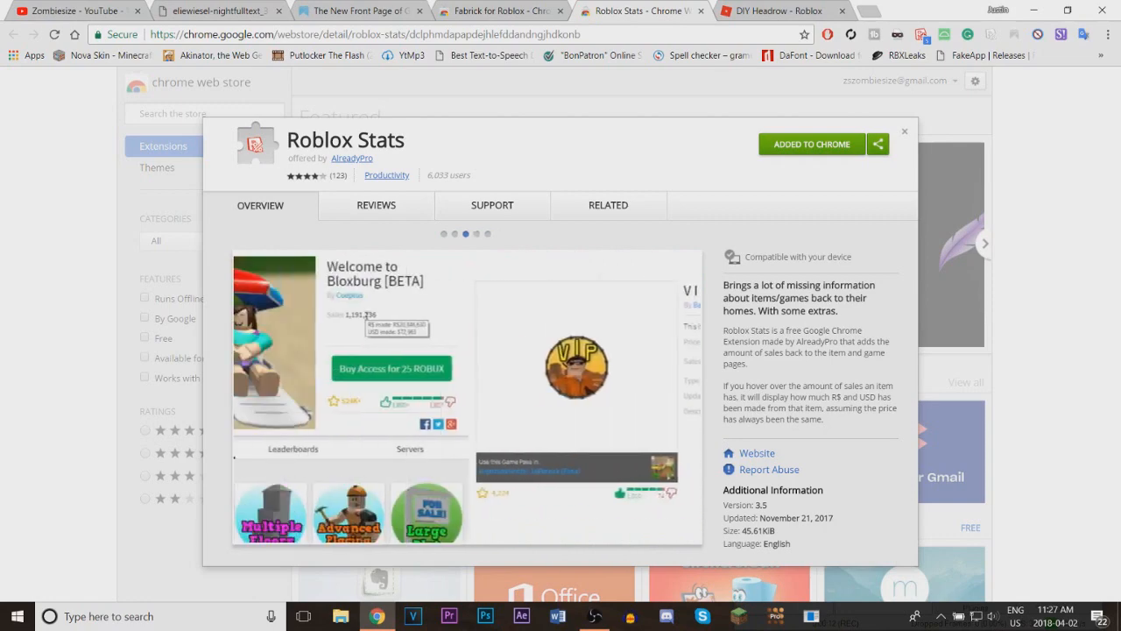
pyautogui.click(771, 10)
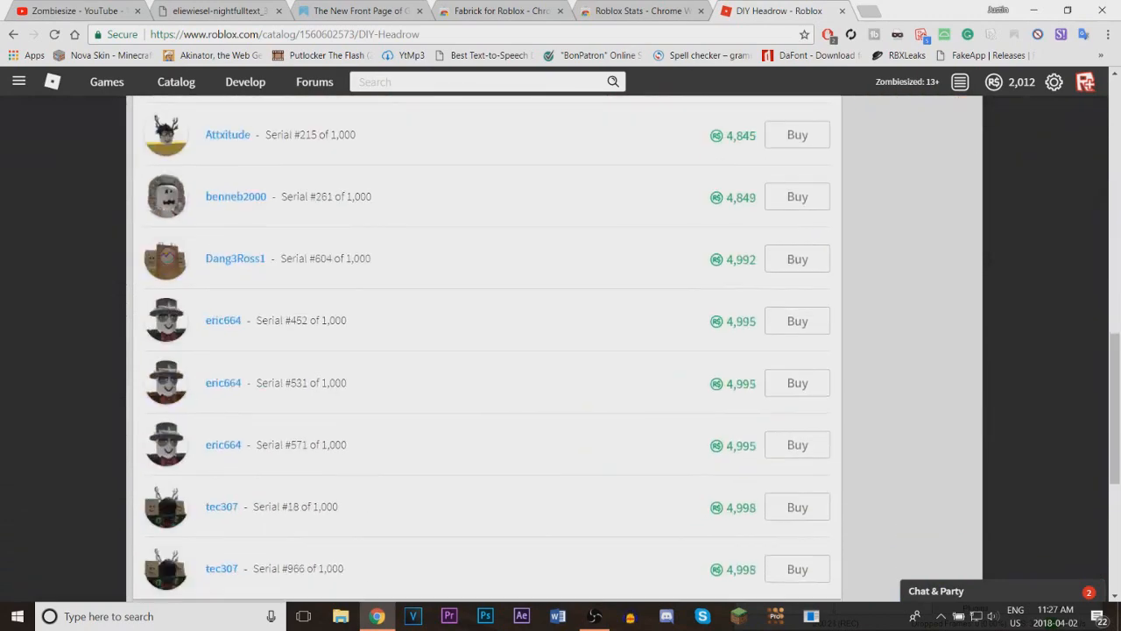
# - Scroll back to the top of the DIY Headrow item page above the resellers list
pyautogui.scroll(3)
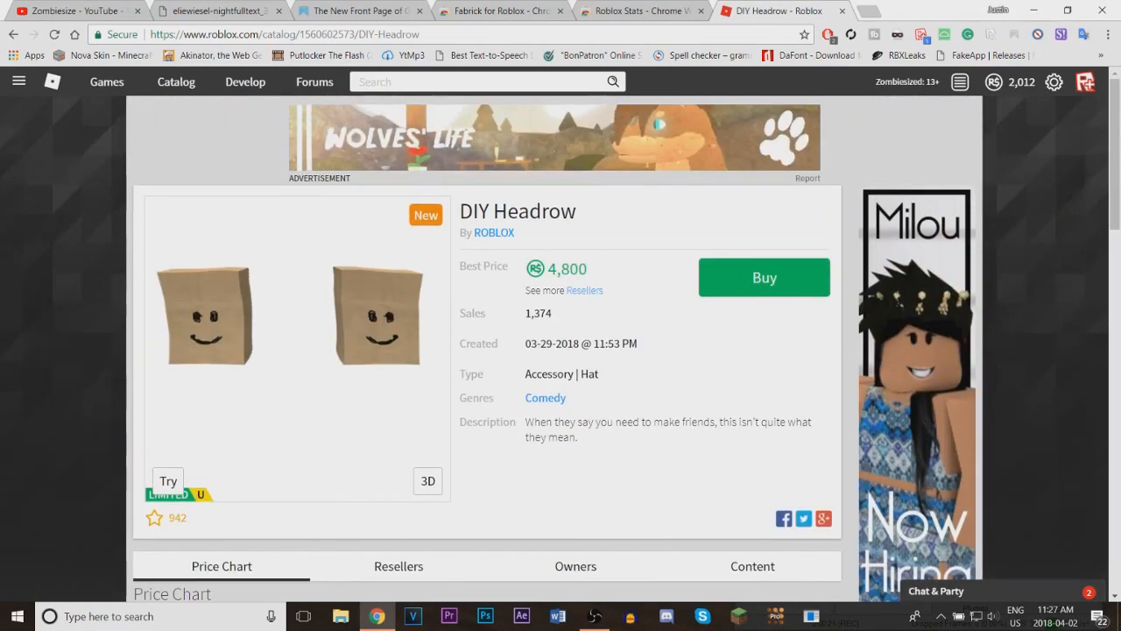
pyautogui.doubleClick(552, 343)
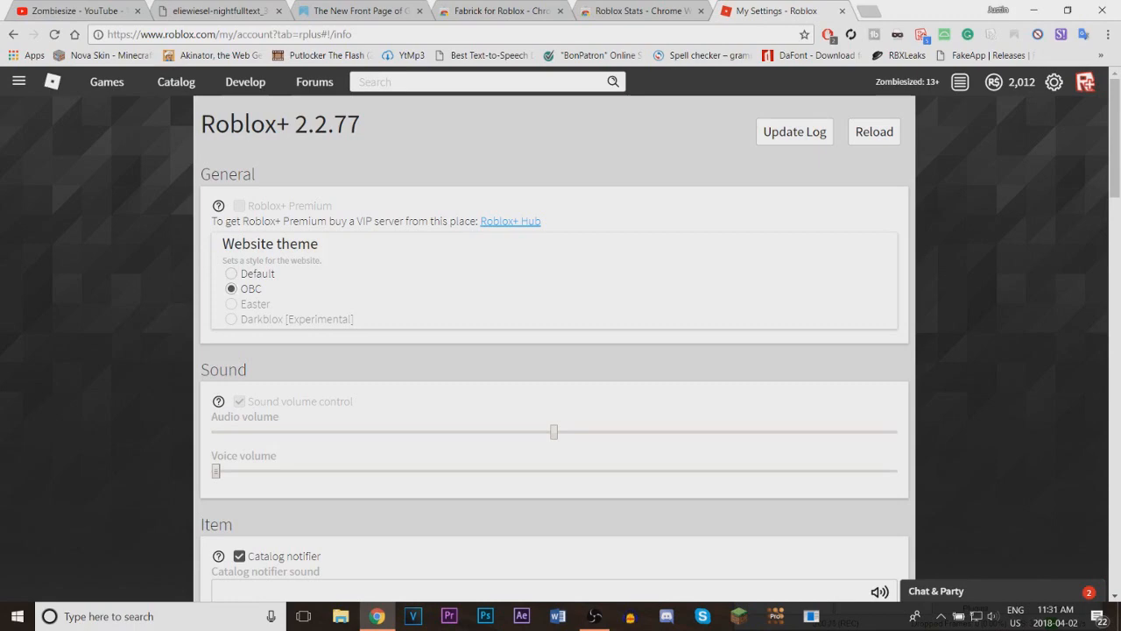
# - Scroll through the Roblox+ settings sections: General, Item, Trade, Groups and Other
pyautogui.scroll(-3)
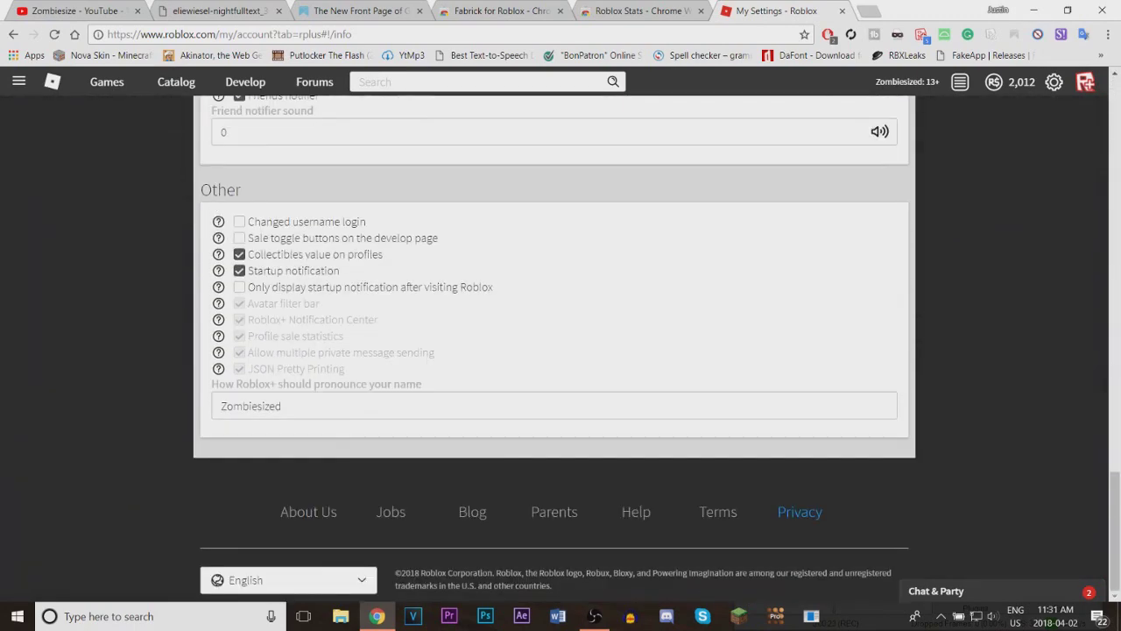
pyautogui.scroll(3)
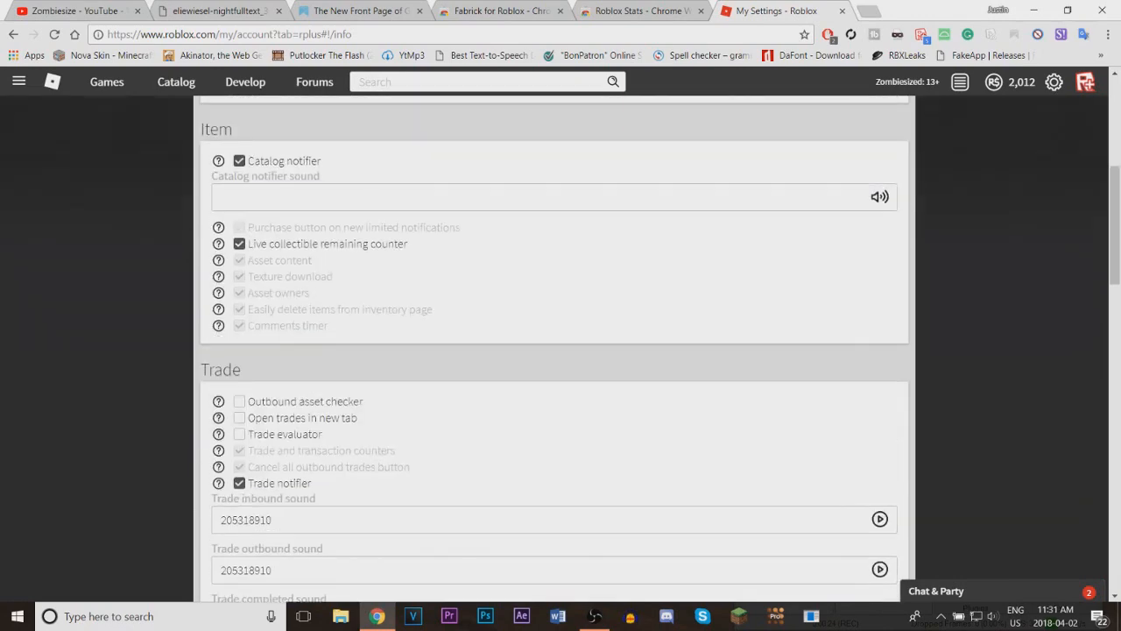
pyautogui.scroll(-3)
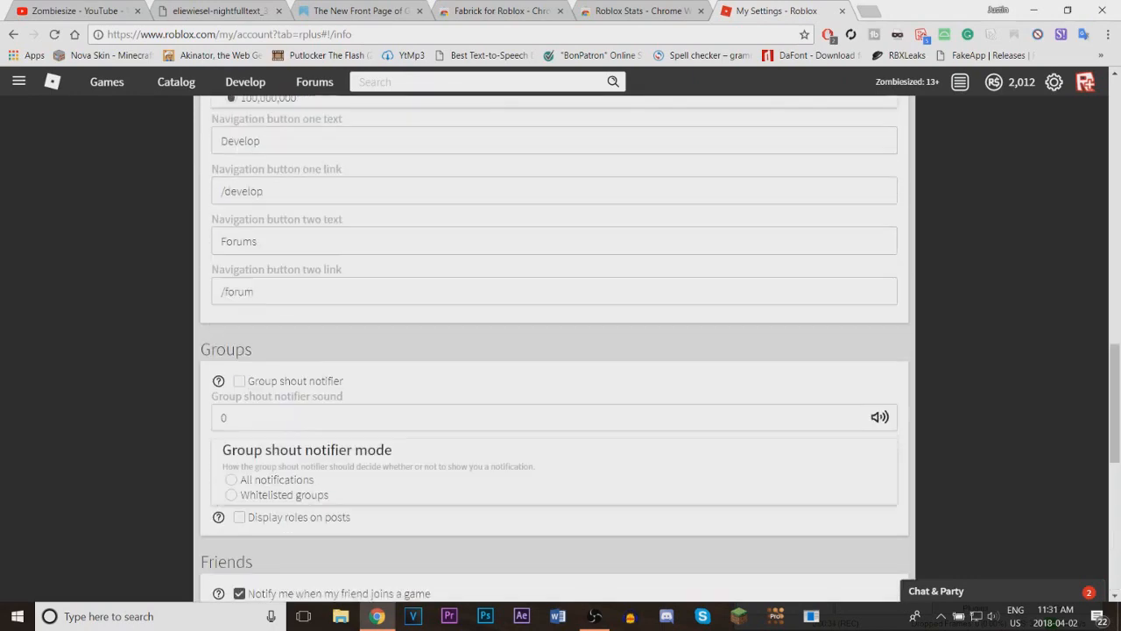
pyautogui.scroll(-3)
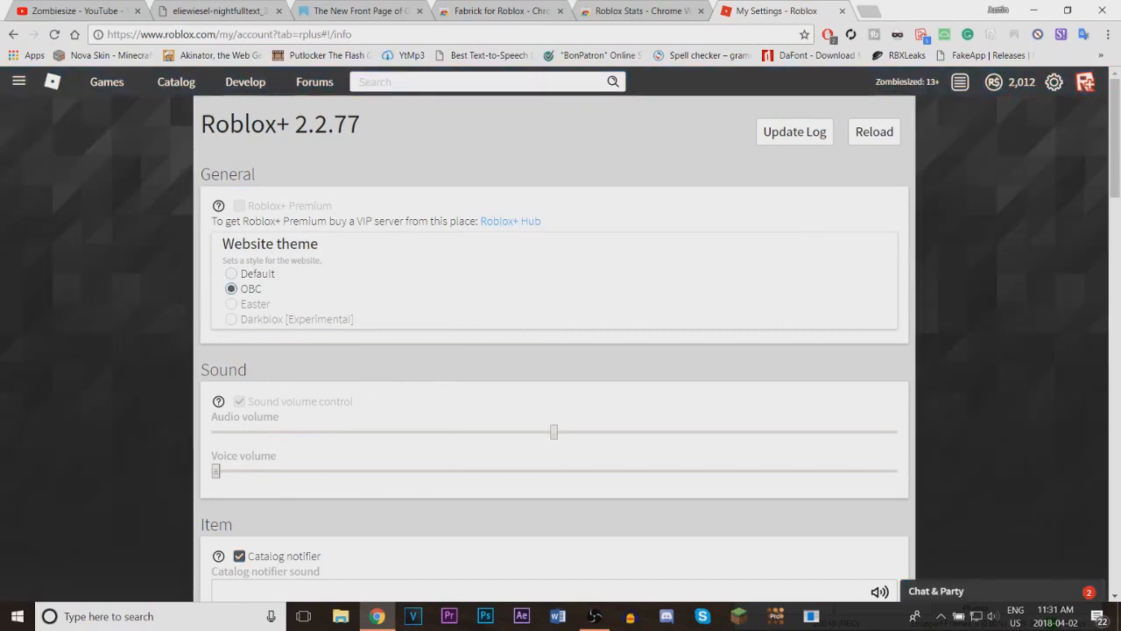
pyautogui.scroll(-3)
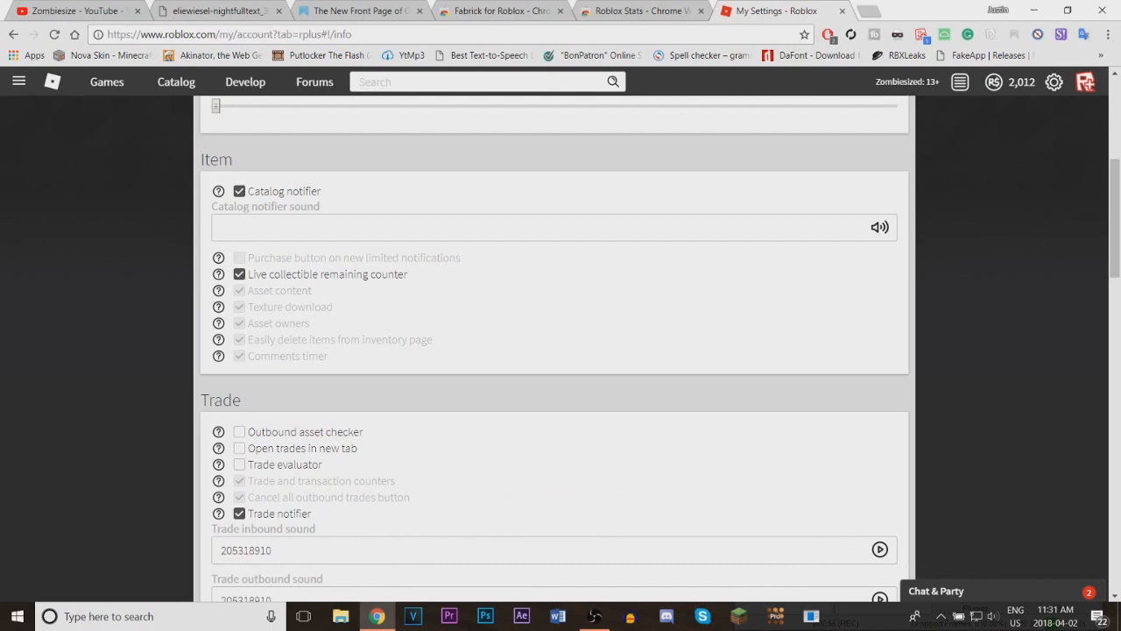
pyautogui.scroll(-3)
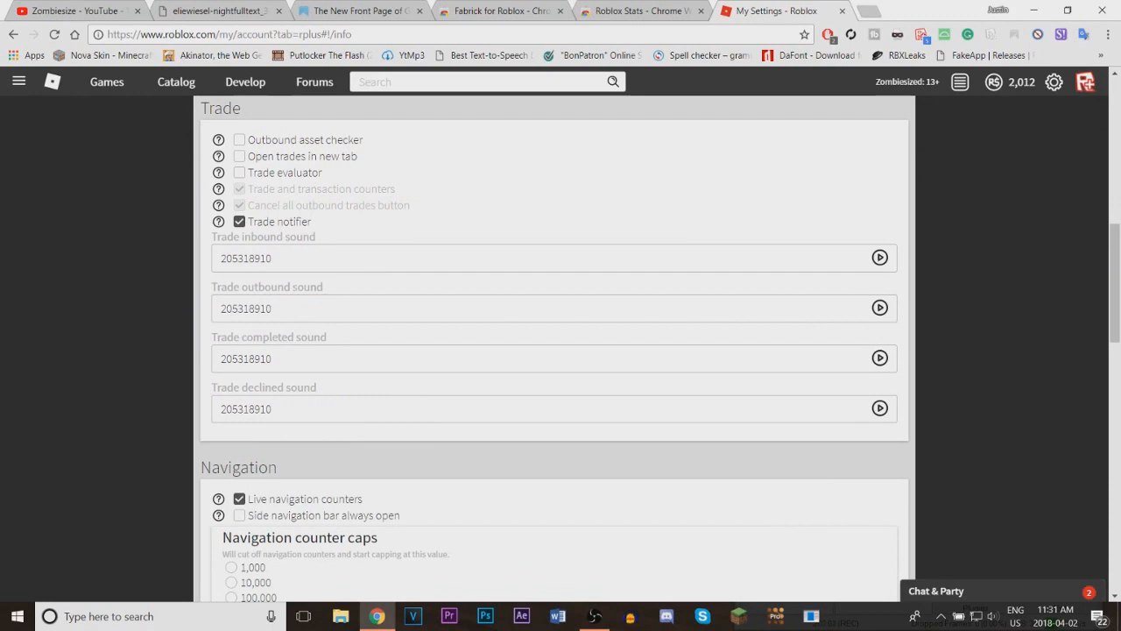
pyautogui.scroll(-3)
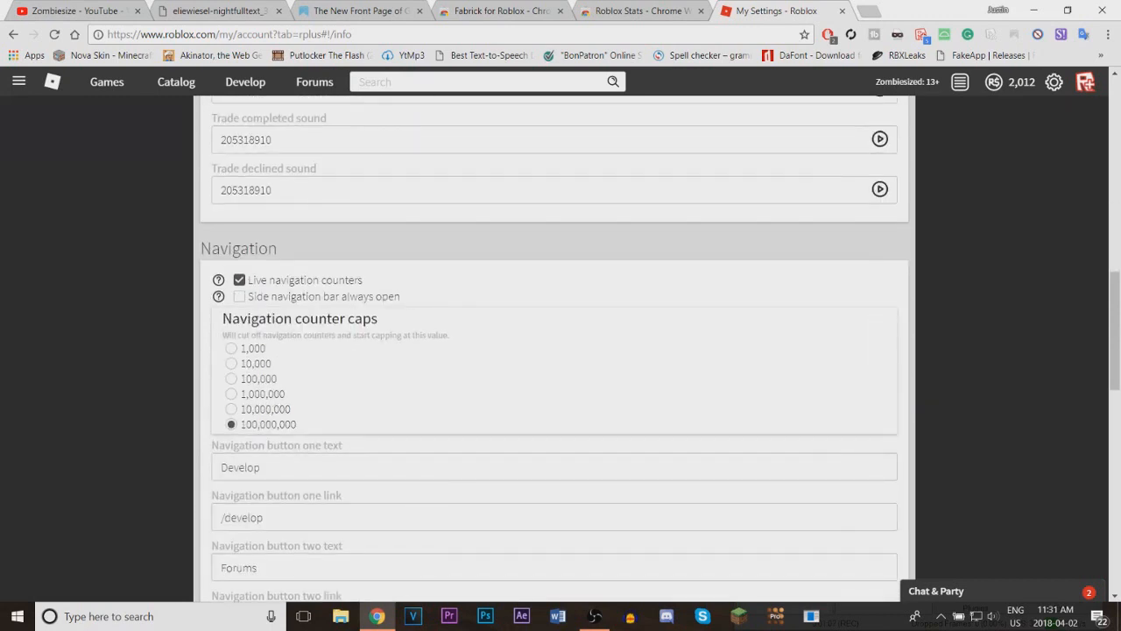
pyautogui.scroll(-3)
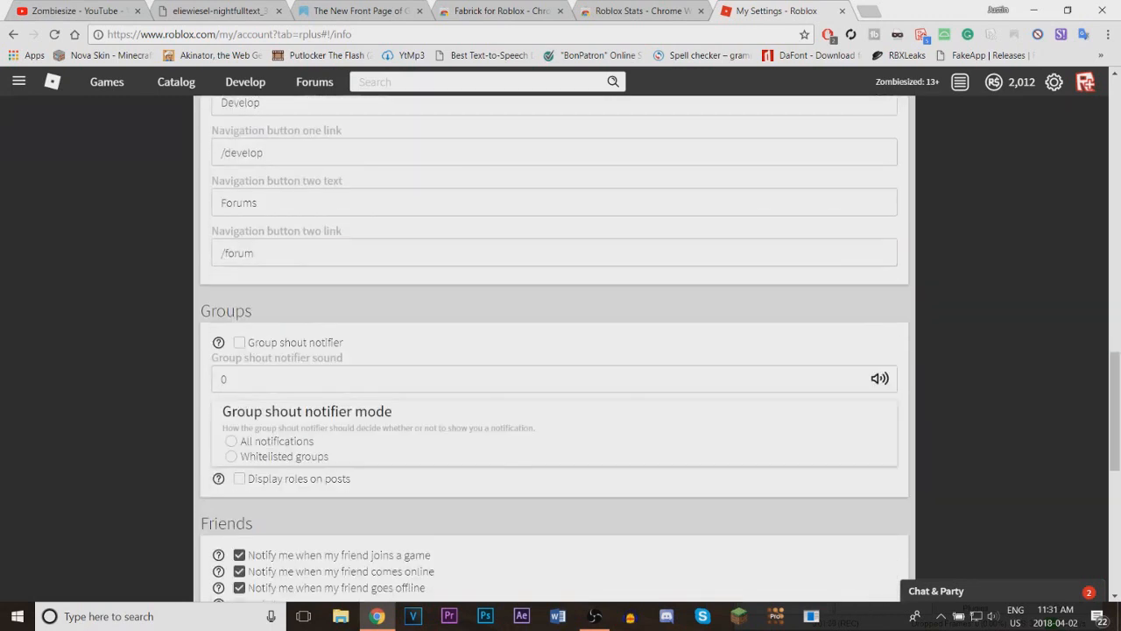
pyautogui.scroll(-3)
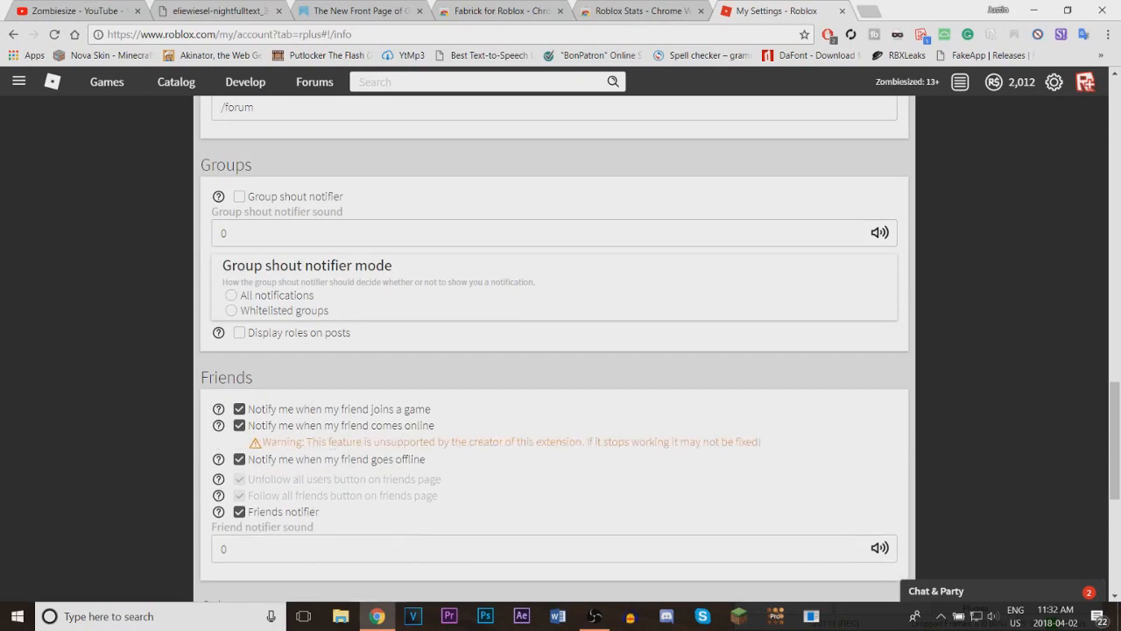
pyautogui.scroll(-3)
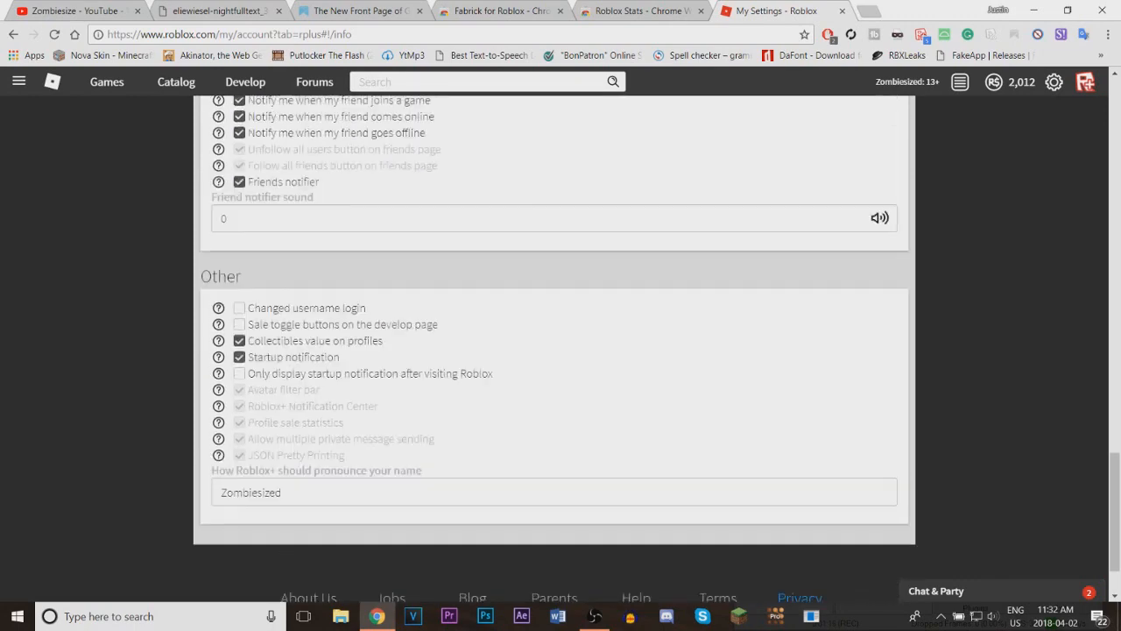